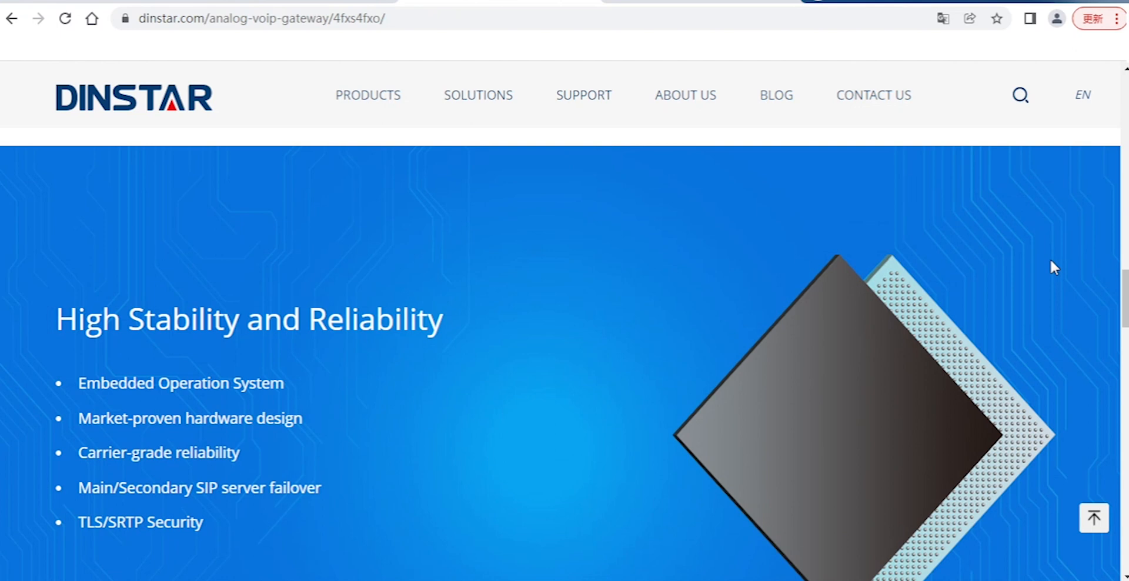
# - Scroll the DAG1000/2000 user manual PDF to its Network Applications section
pyautogui.scroll(-3)
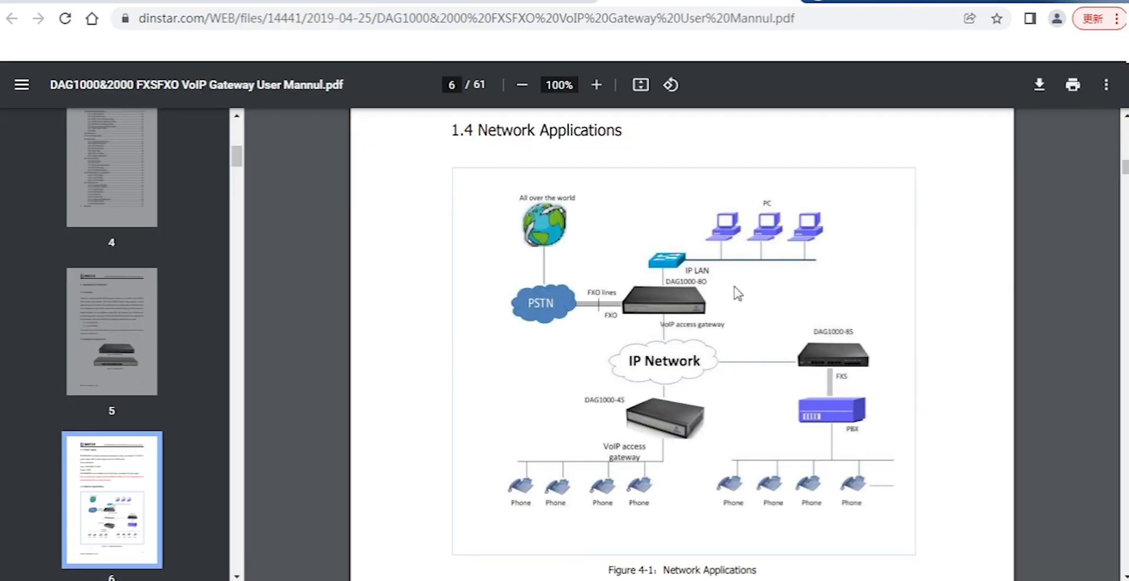
pyautogui.moveTo(824, 403)
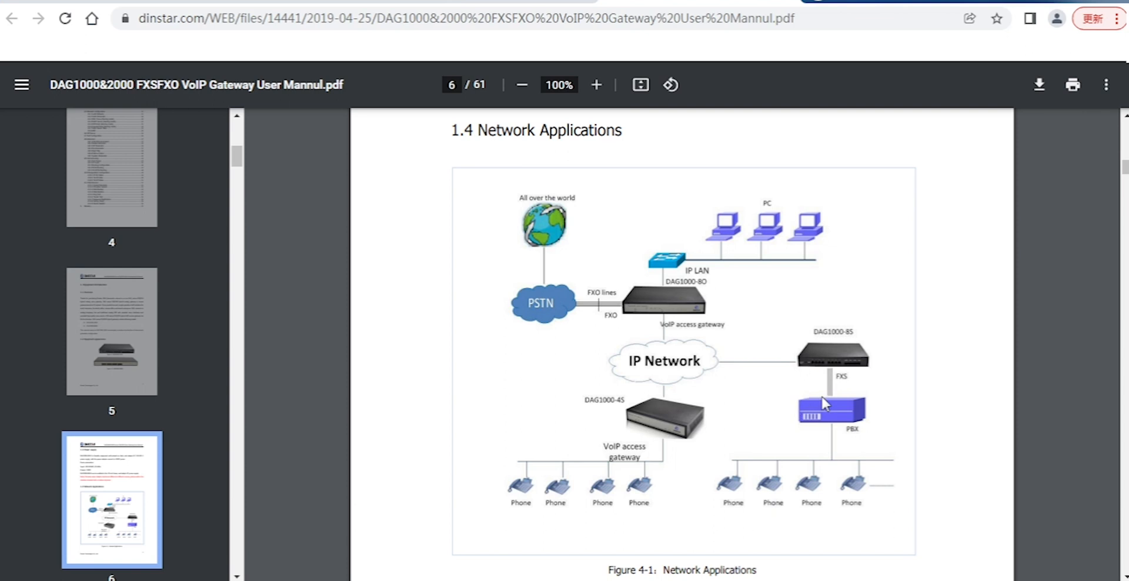
pyautogui.moveTo(827, 437)
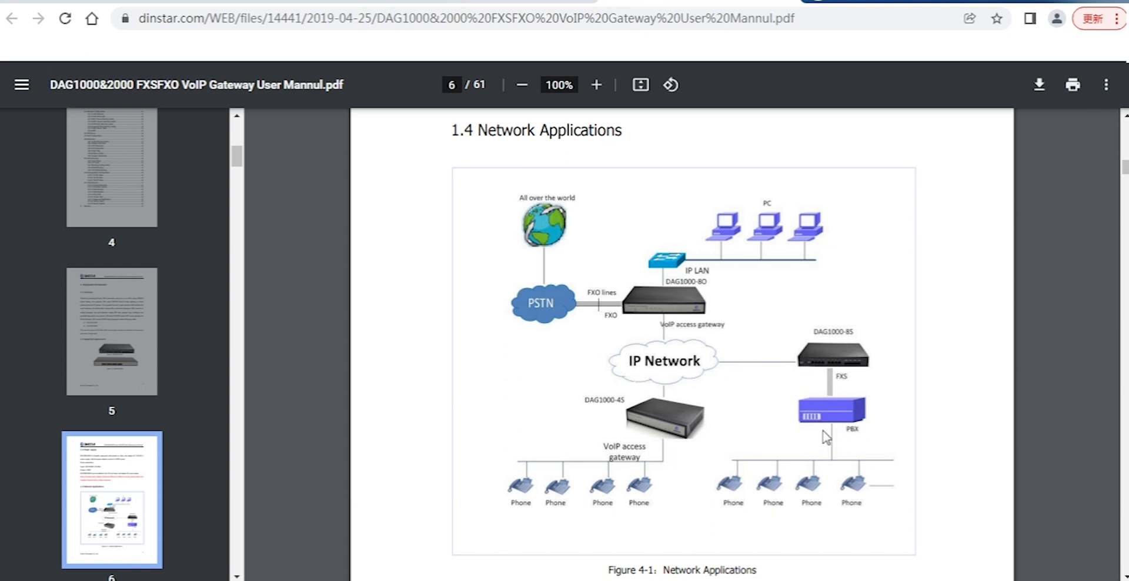
pyautogui.moveTo(797, 411)
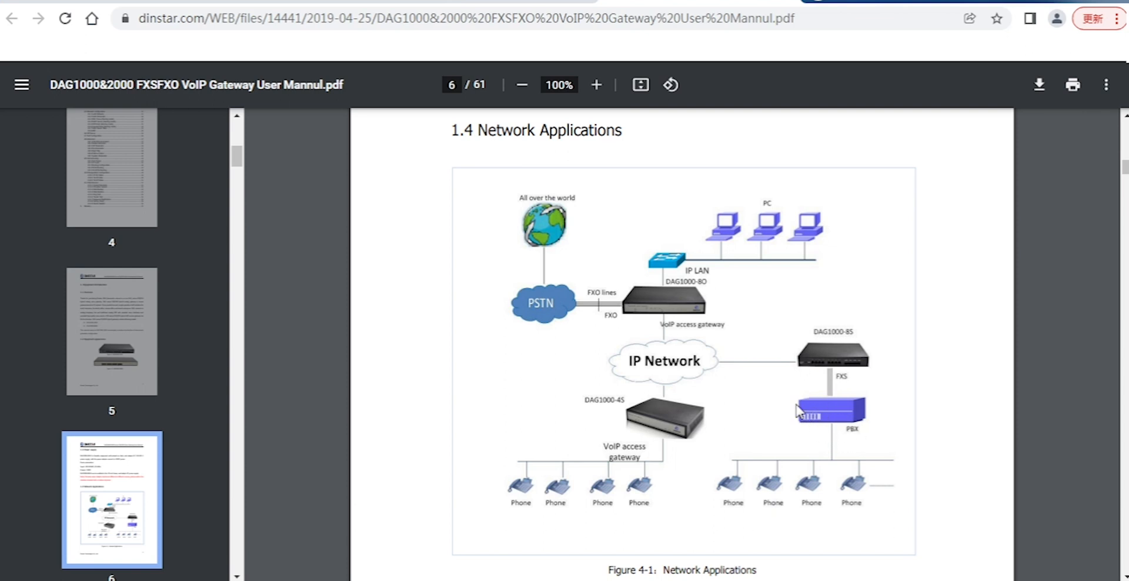
pyautogui.moveTo(654, 439)
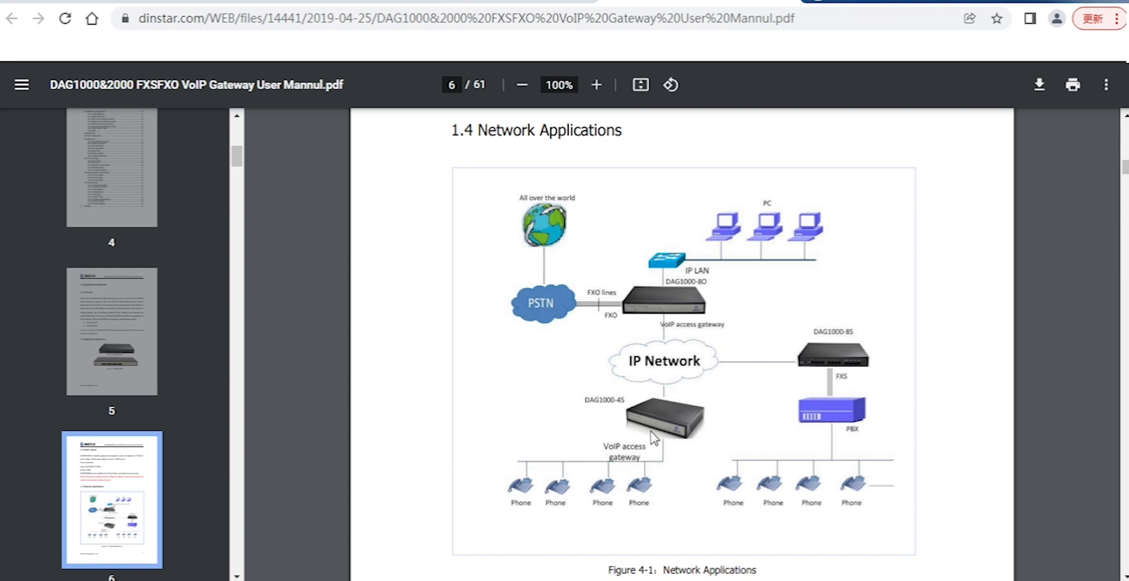
pyautogui.moveTo(825, 423)
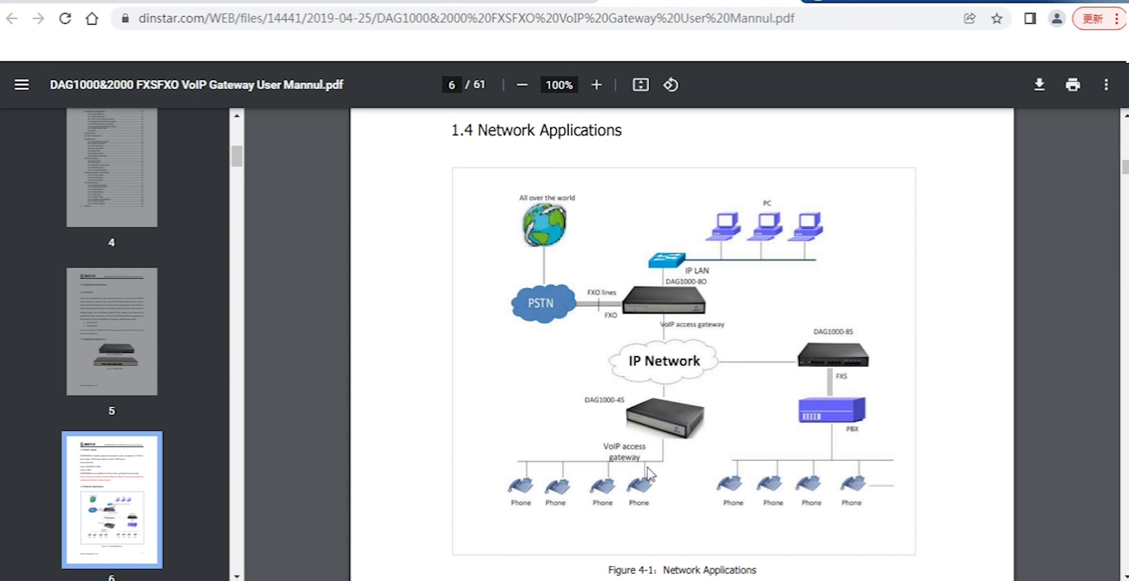
pyautogui.moveTo(593, 501)
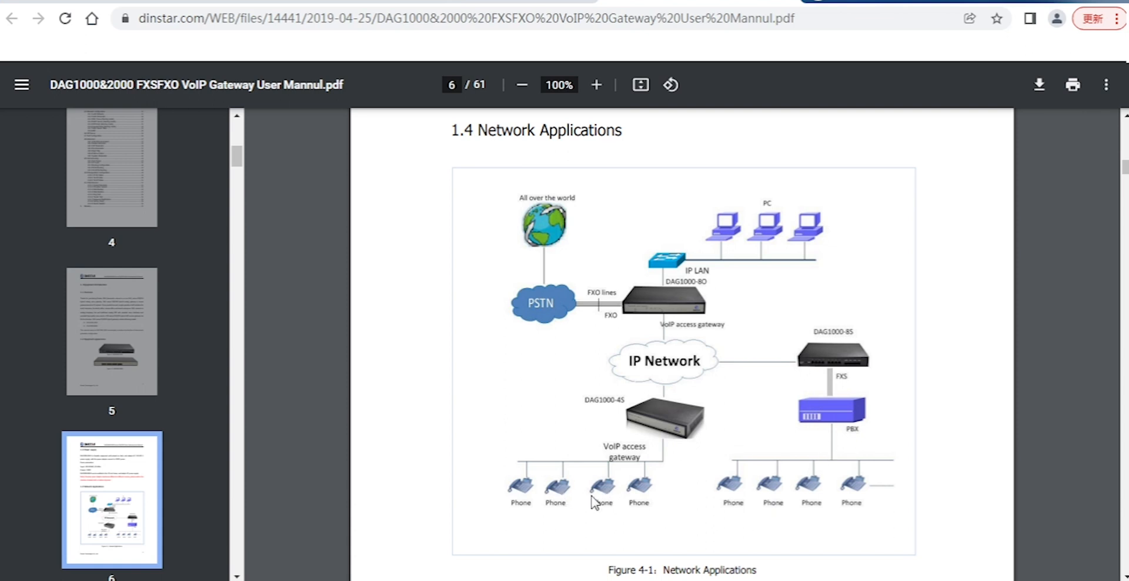
pyautogui.moveTo(570, 501)
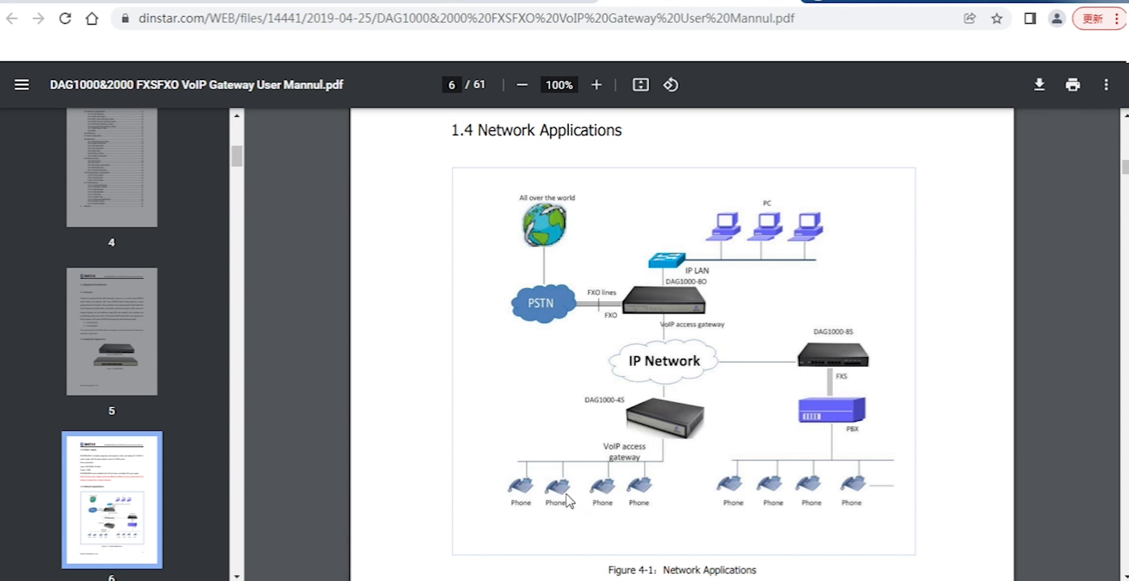
pyautogui.moveTo(652, 492)
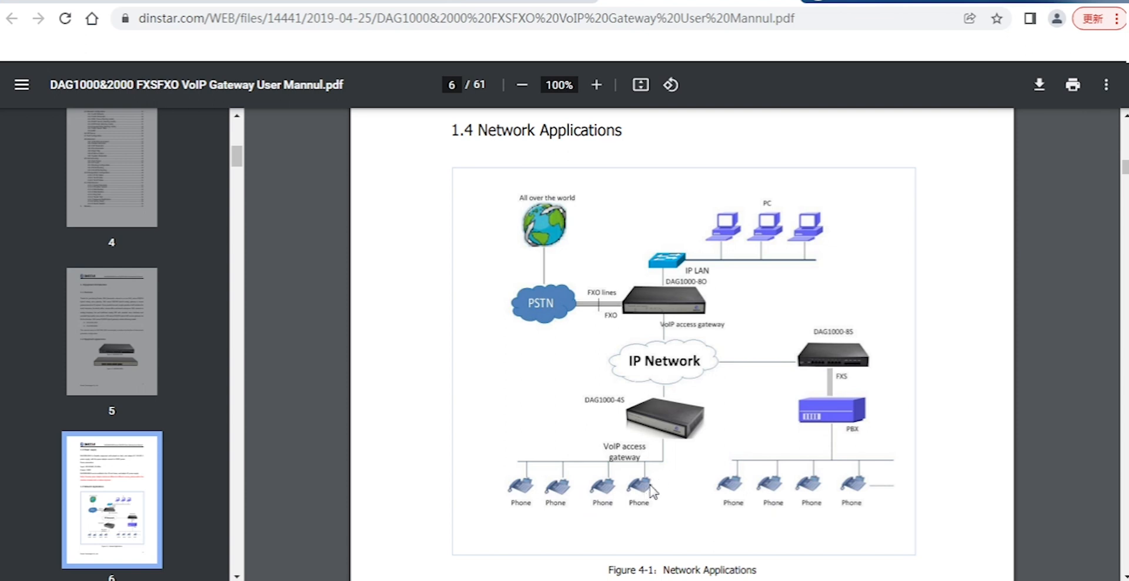
pyautogui.moveTo(664, 439)
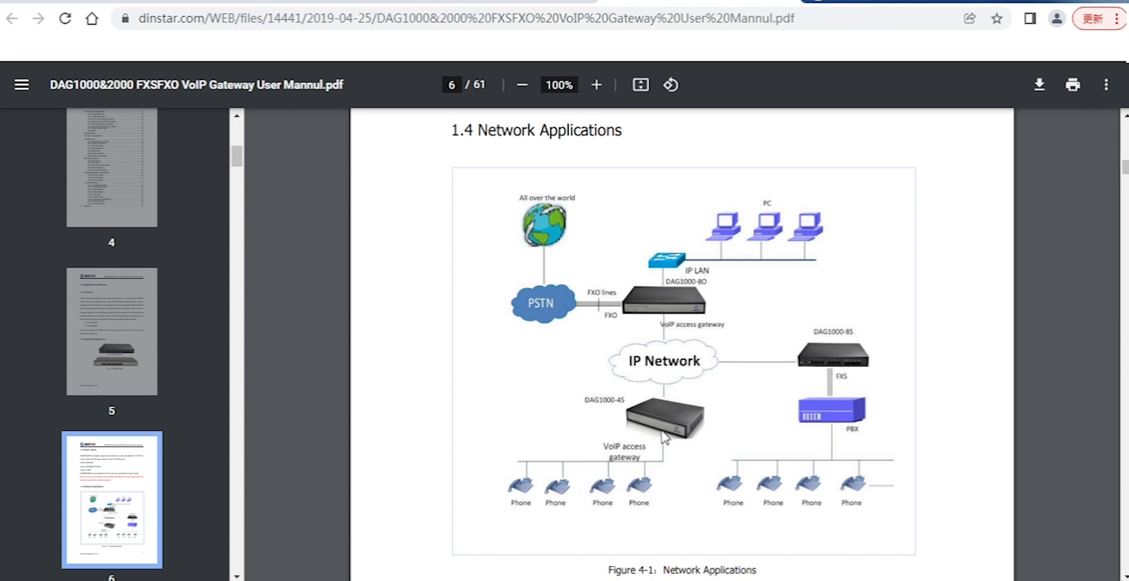
pyautogui.moveTo(670, 414)
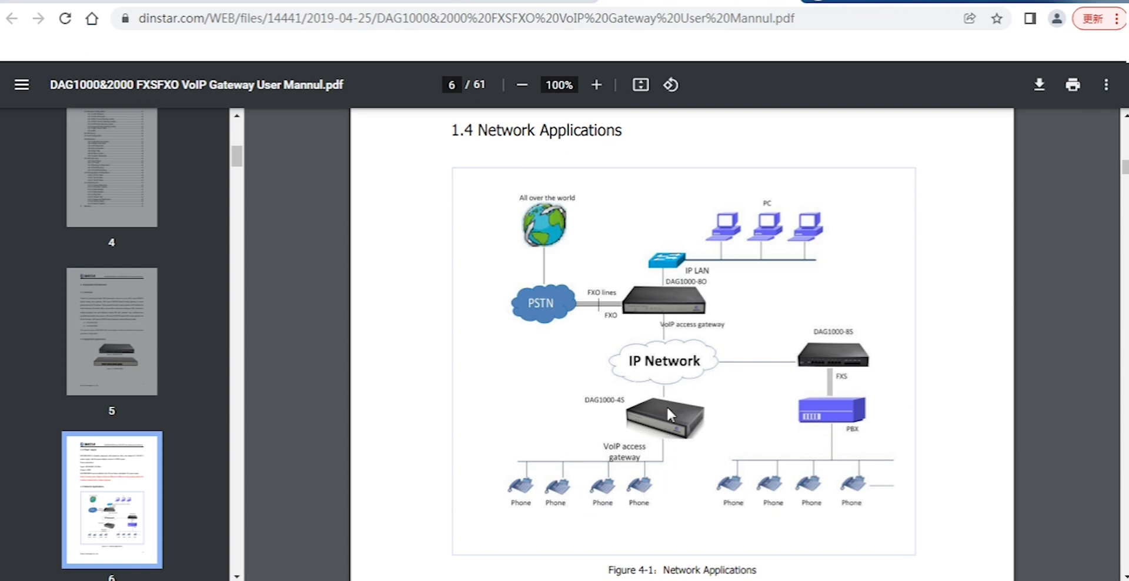
pyautogui.moveTo(889, 268)
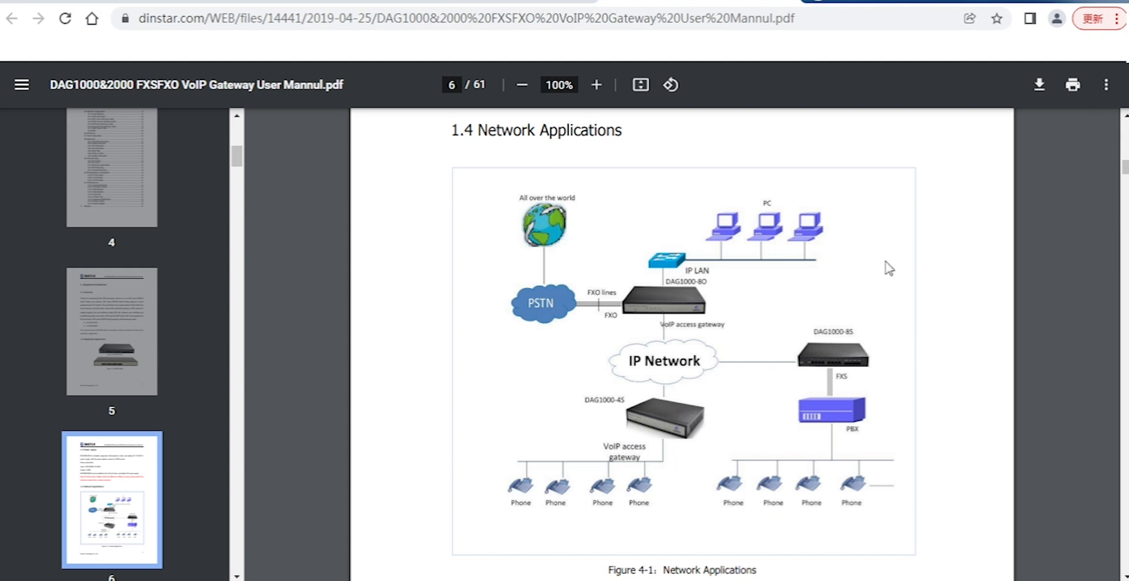
pyautogui.moveTo(610, 479)
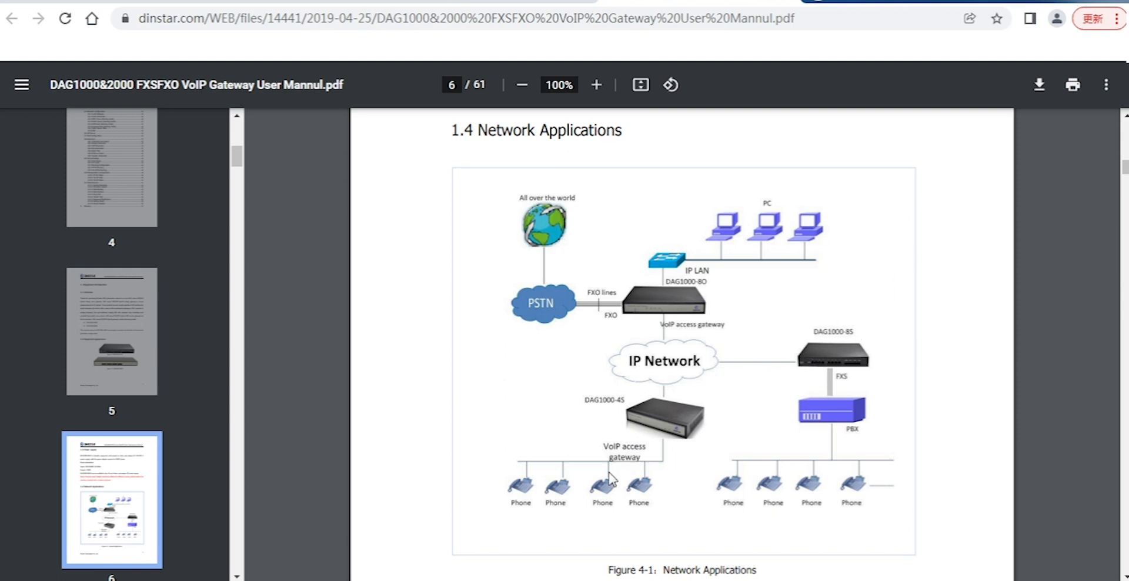
pyautogui.moveTo(607, 477)
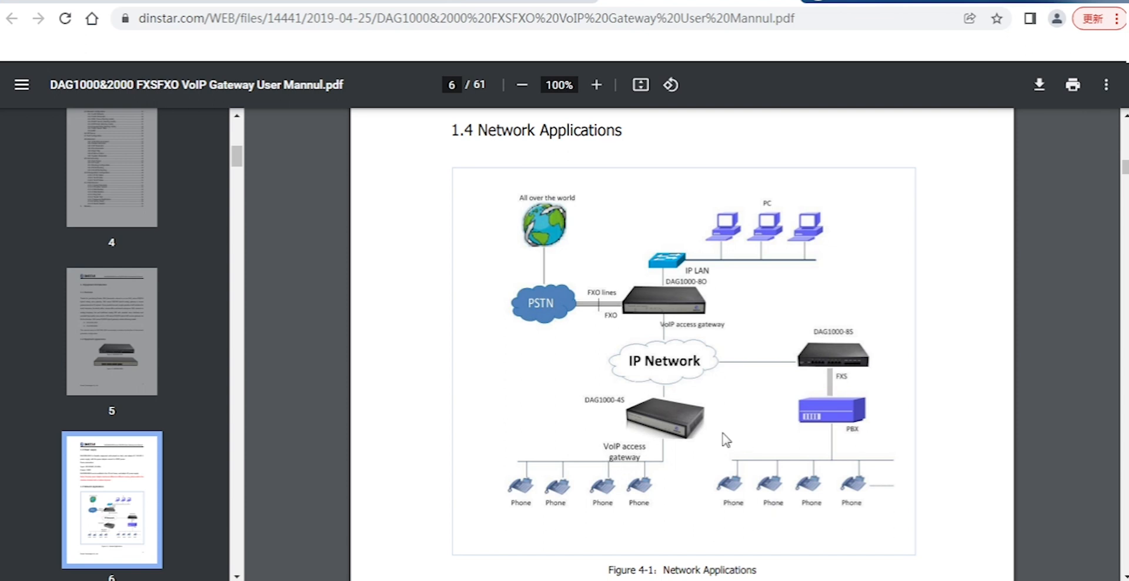
pyautogui.moveTo(533, 367)
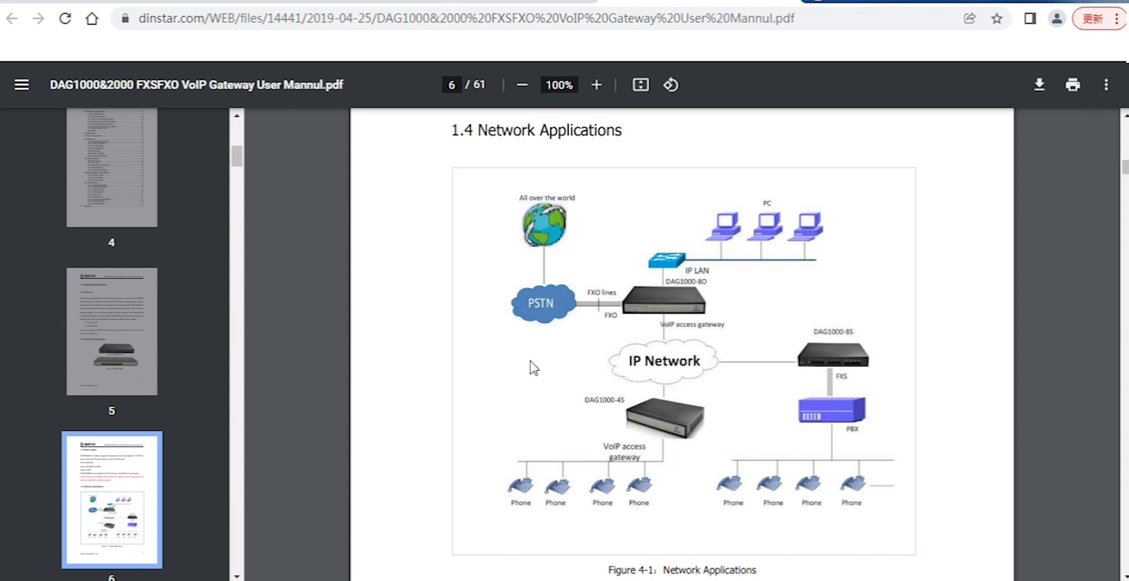
pyautogui.moveTo(893, 379)
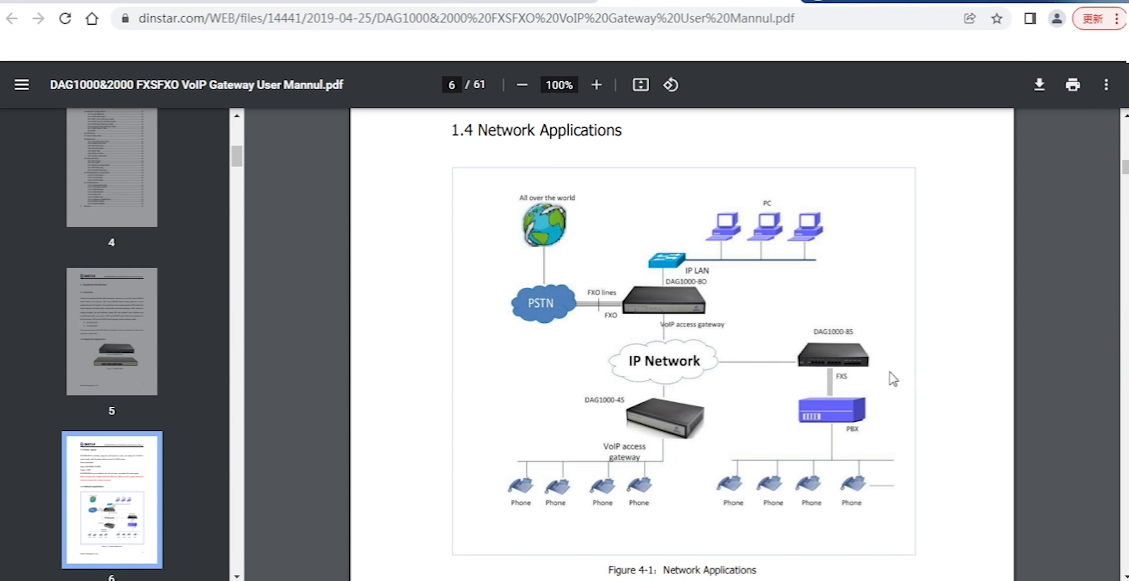
pyautogui.moveTo(891, 380)
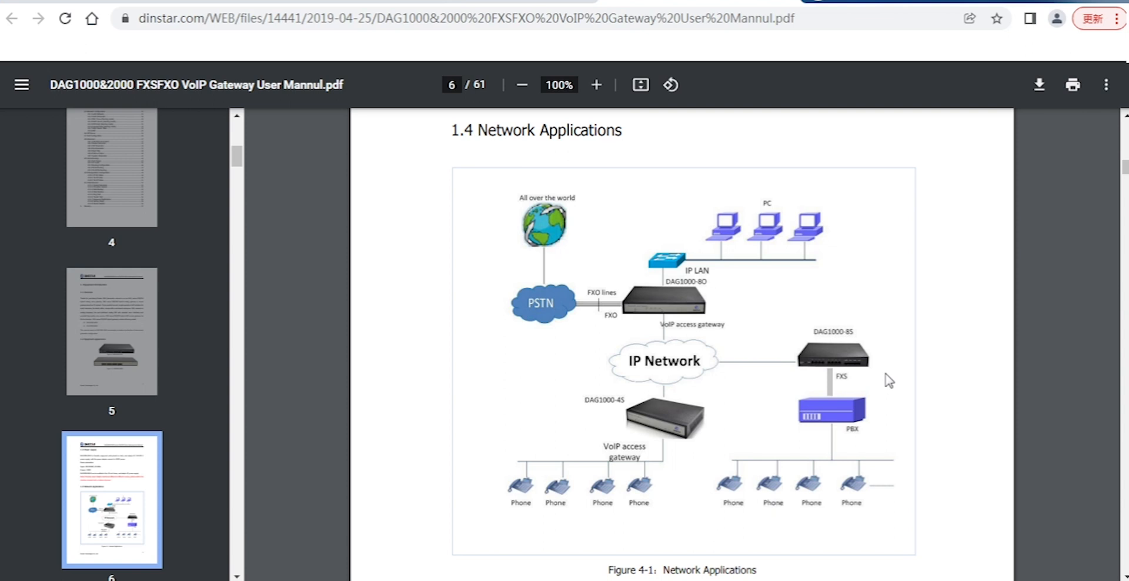
pyautogui.moveTo(864, 380)
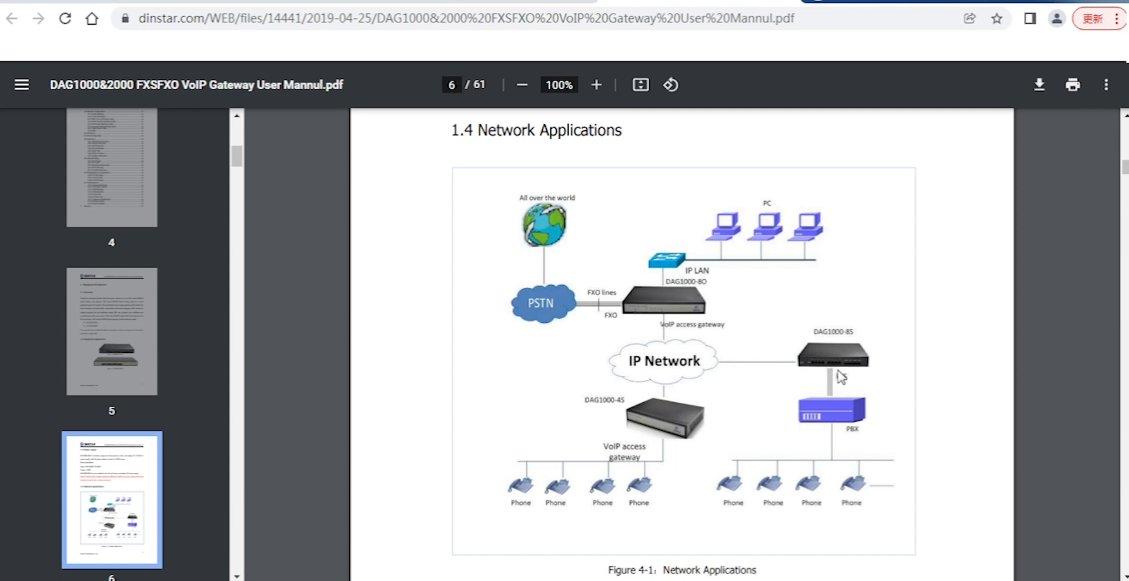
pyautogui.moveTo(841, 375)
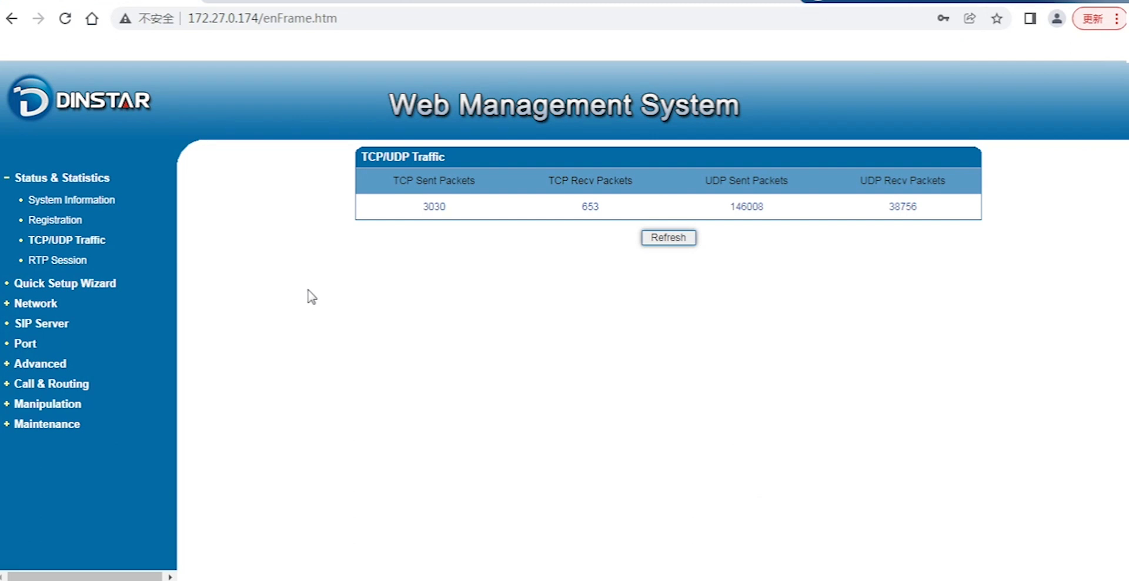
# - Show the Port list and select port 0 with SIP user 1000
pyautogui.click(24, 344)
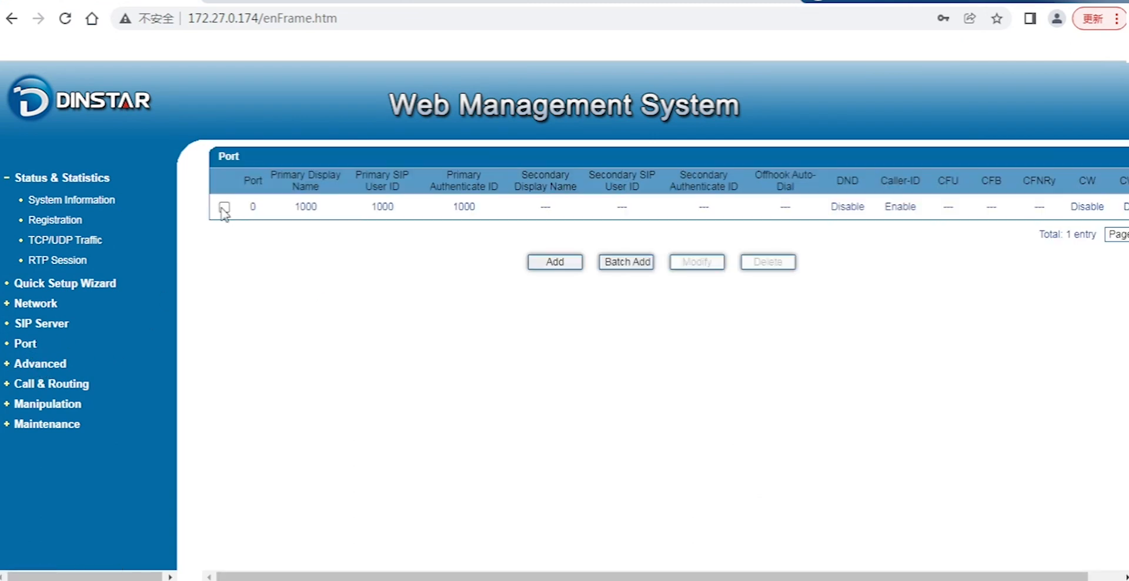
pyautogui.click(224, 207)
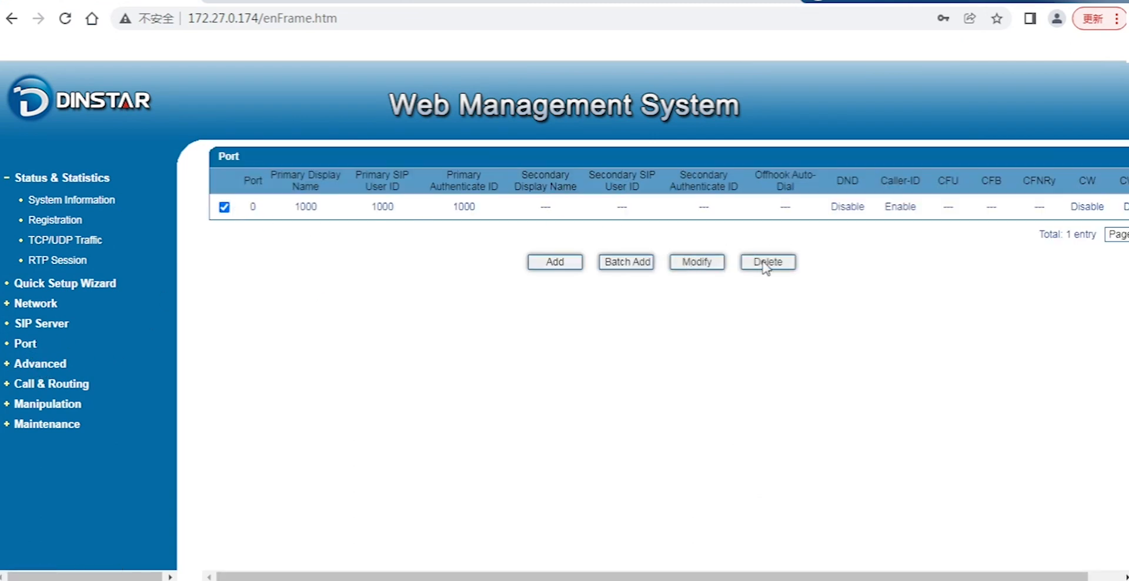
# - Check port 0's extension 1000 account, then view SIP server 172.27.0.157:5060
pyautogui.click(695, 262)
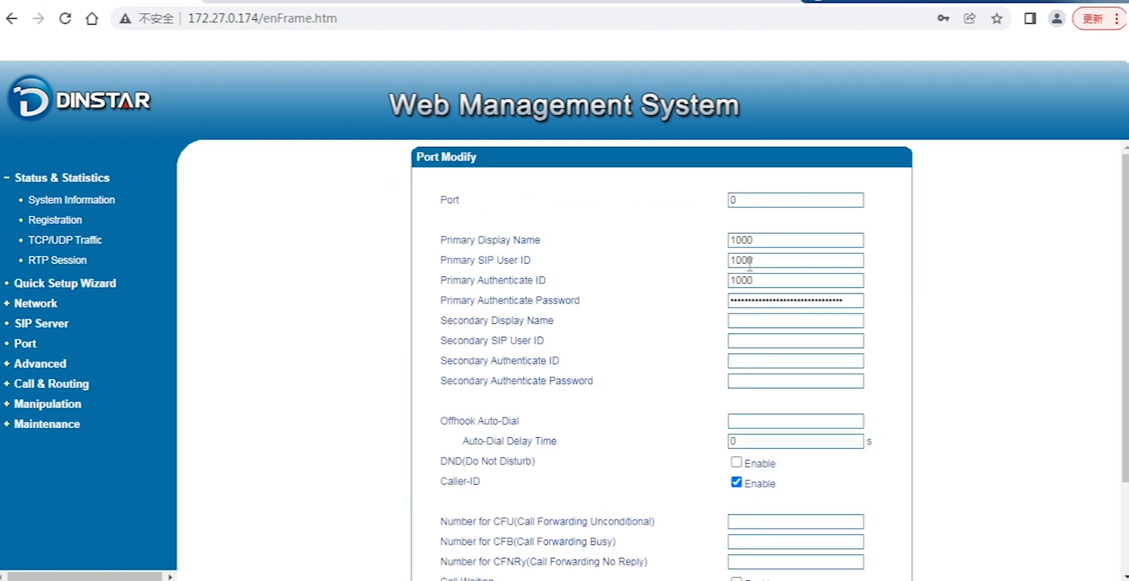
pyautogui.moveTo(525, 260)
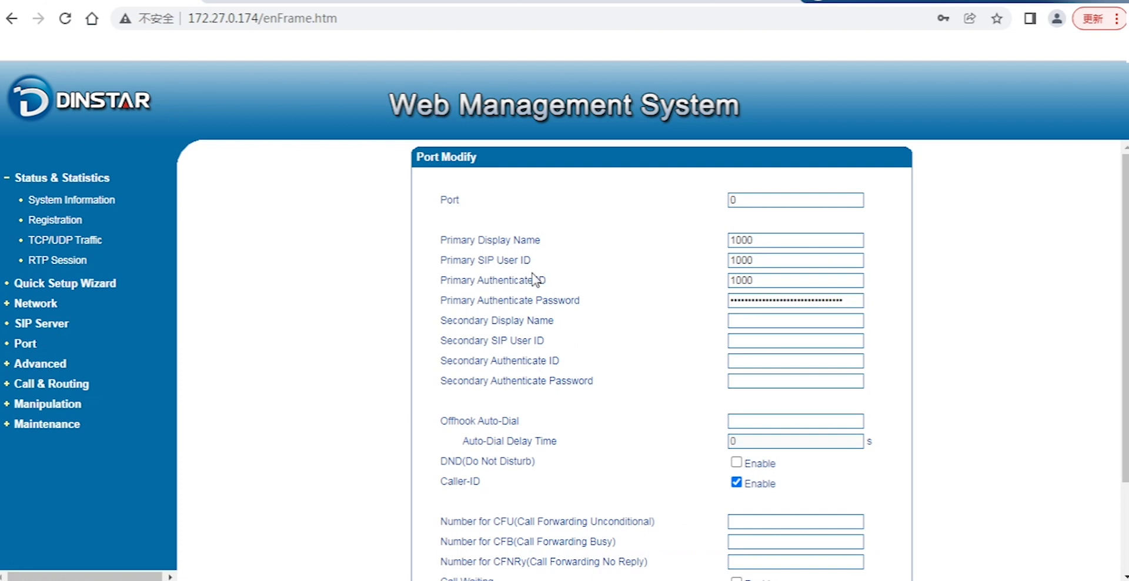
pyautogui.moveTo(565, 285)
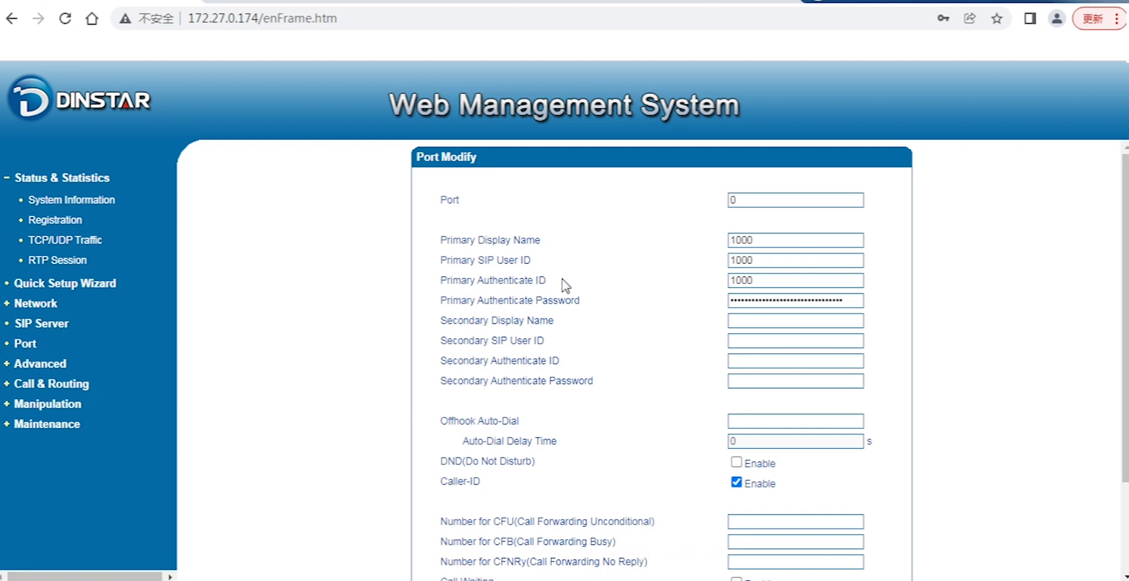
pyautogui.moveTo(701, 311)
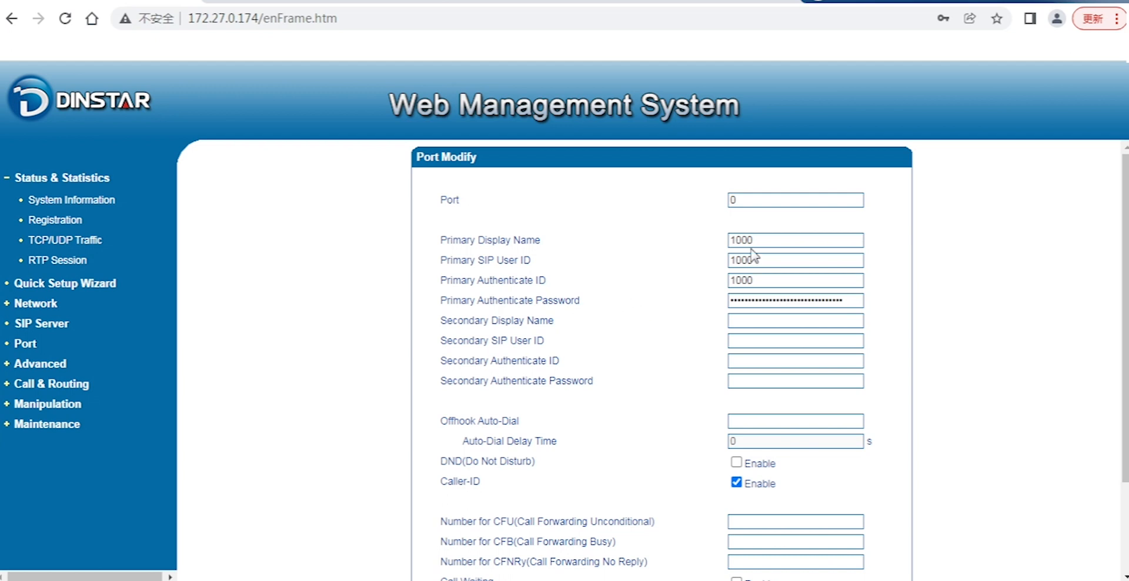
pyautogui.moveTo(754, 240)
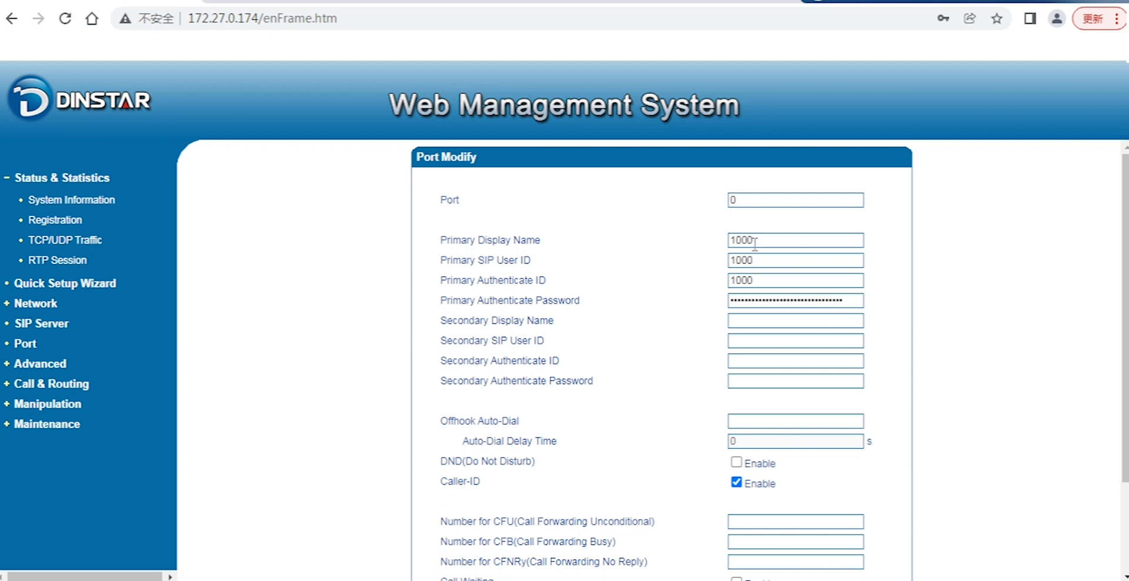
pyautogui.moveTo(756, 260)
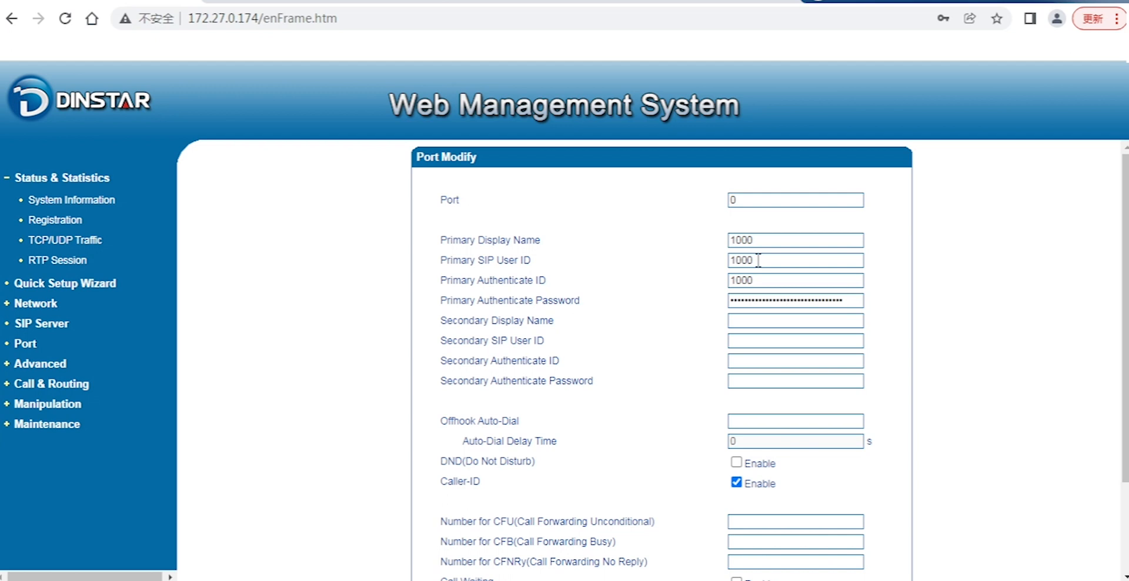
pyautogui.moveTo(616, 326)
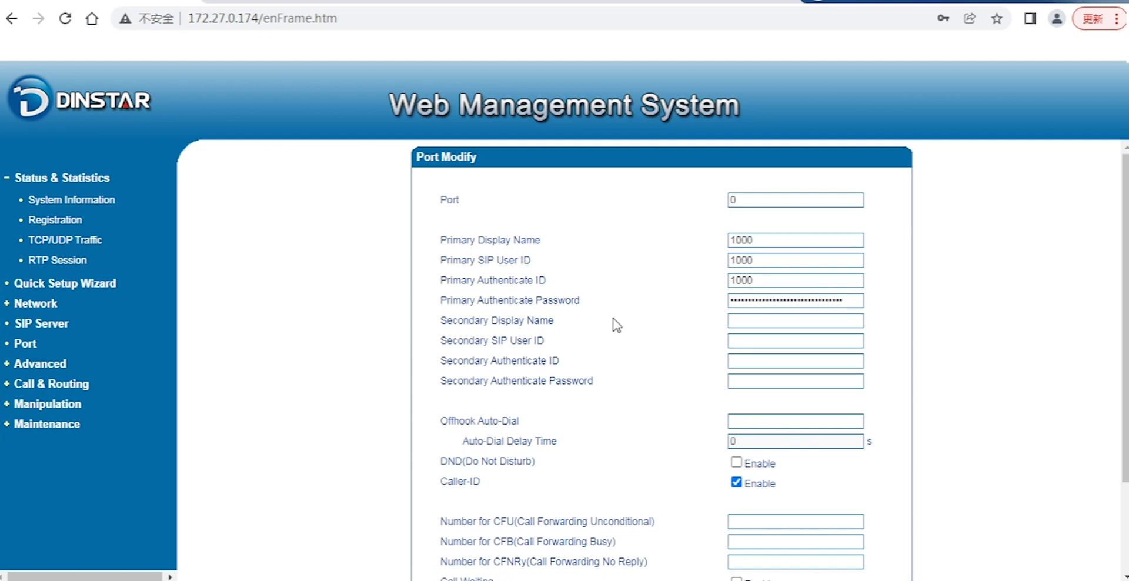
pyautogui.moveTo(610, 328)
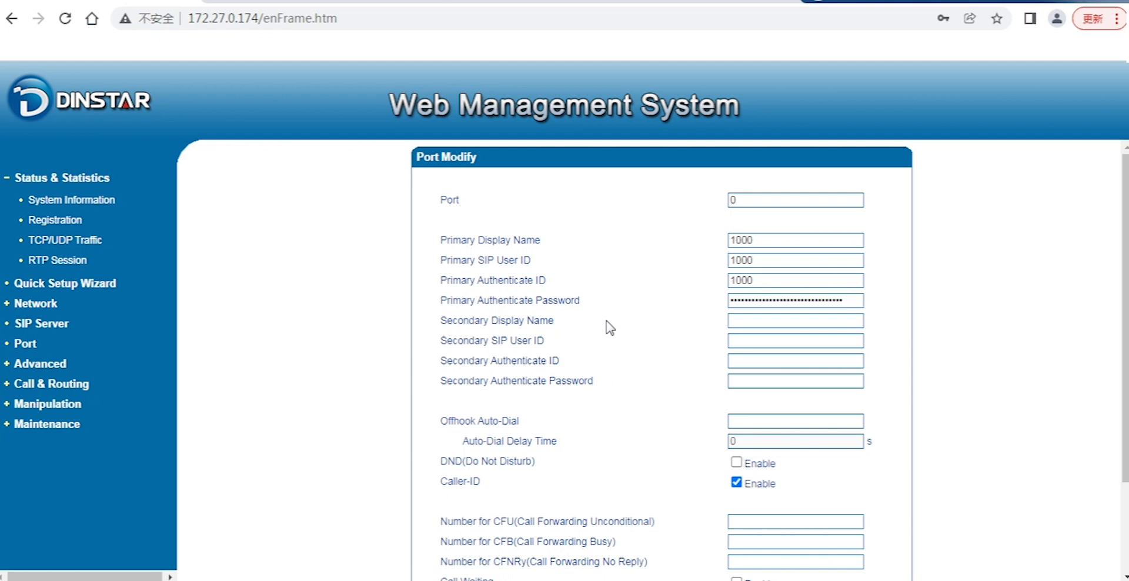
pyautogui.moveTo(259, 311)
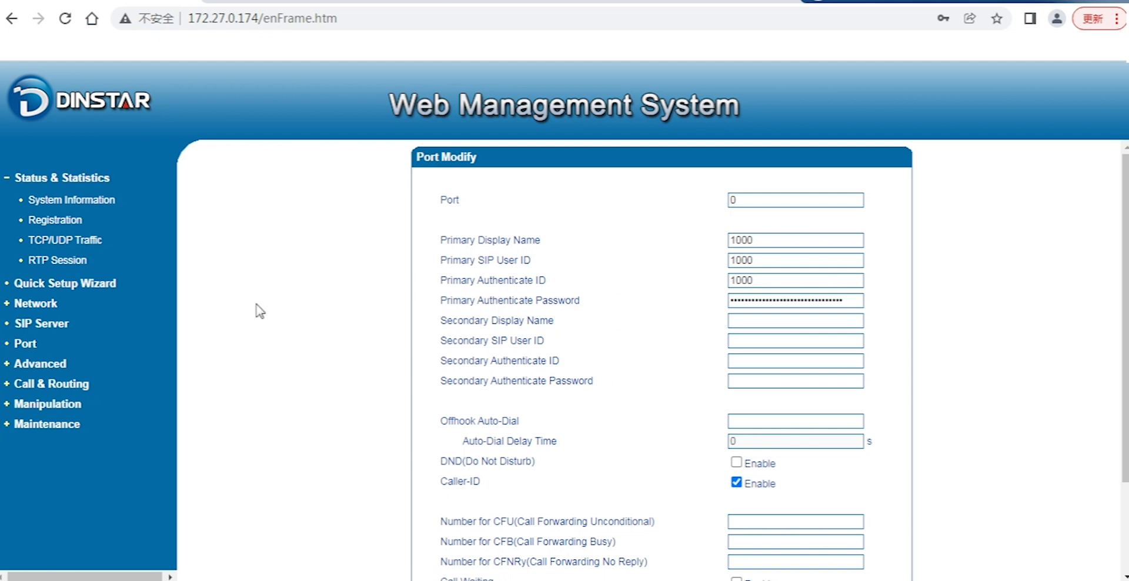
pyautogui.click(41, 323)
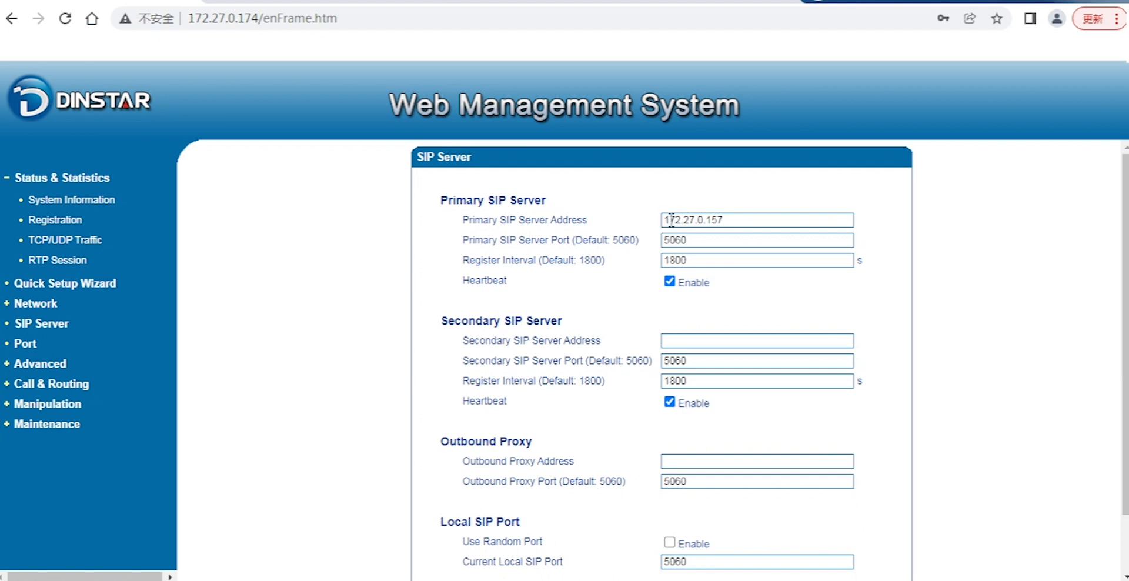
pyautogui.click(756, 219)
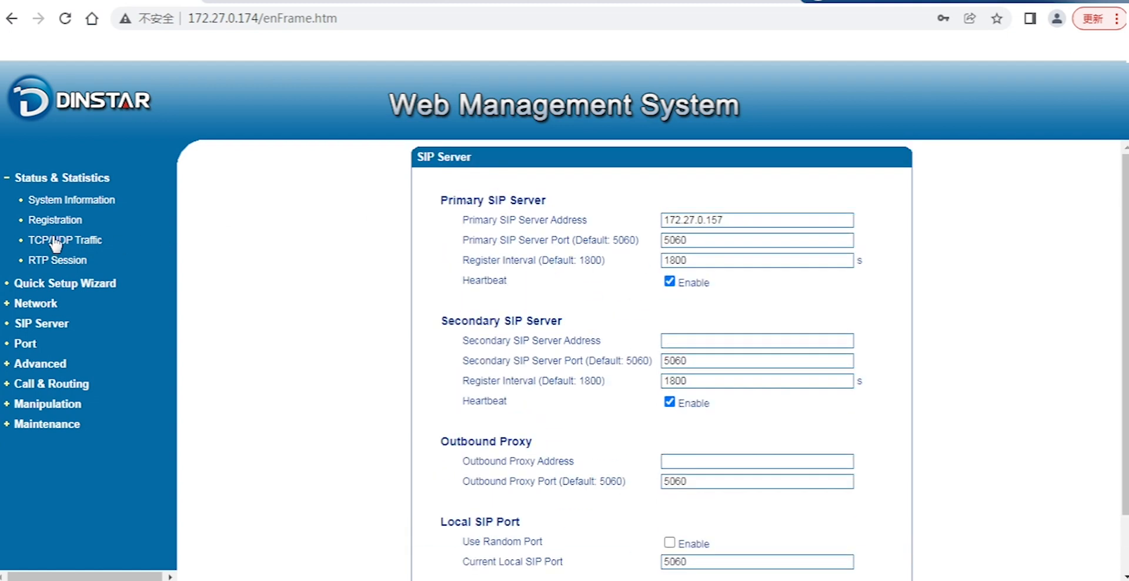
# - View Port Registration Information, confirming FXS port 0 user 1000 is Registered
pyautogui.click(55, 219)
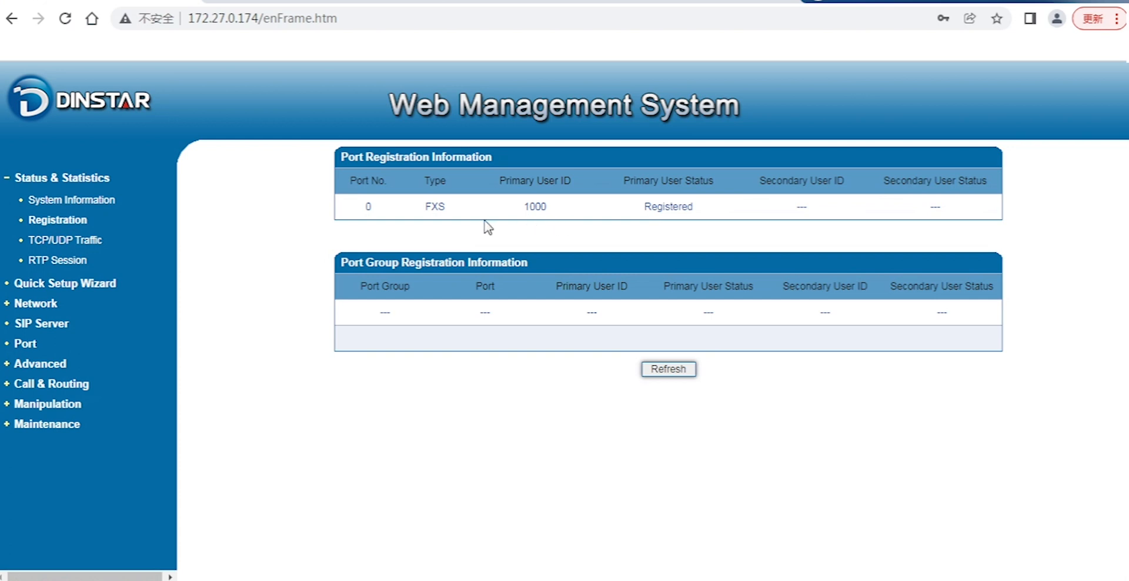
pyautogui.moveTo(671, 212)
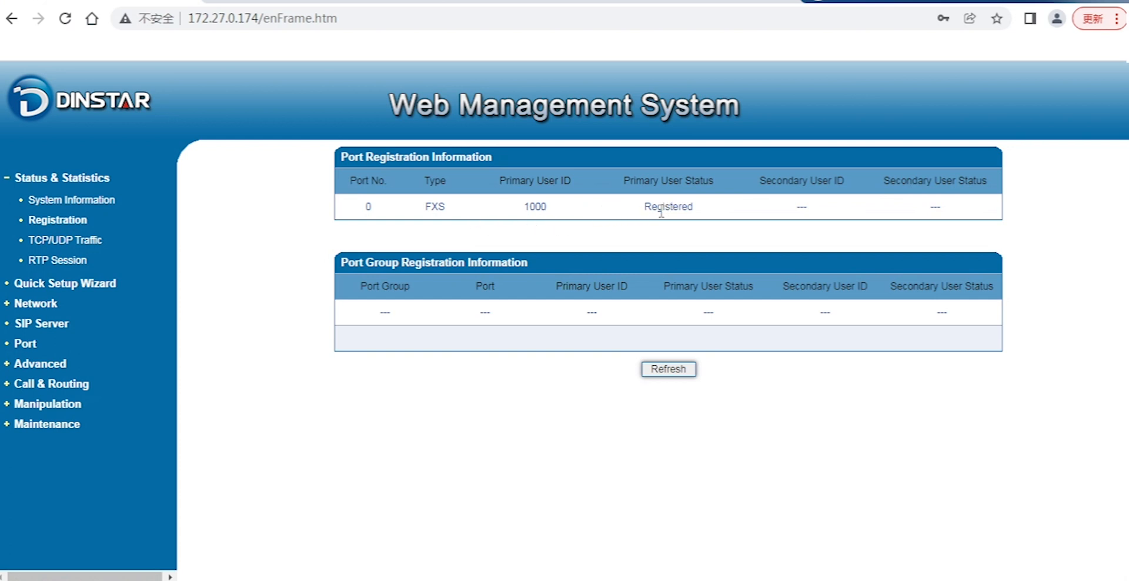
pyautogui.moveTo(438, 245)
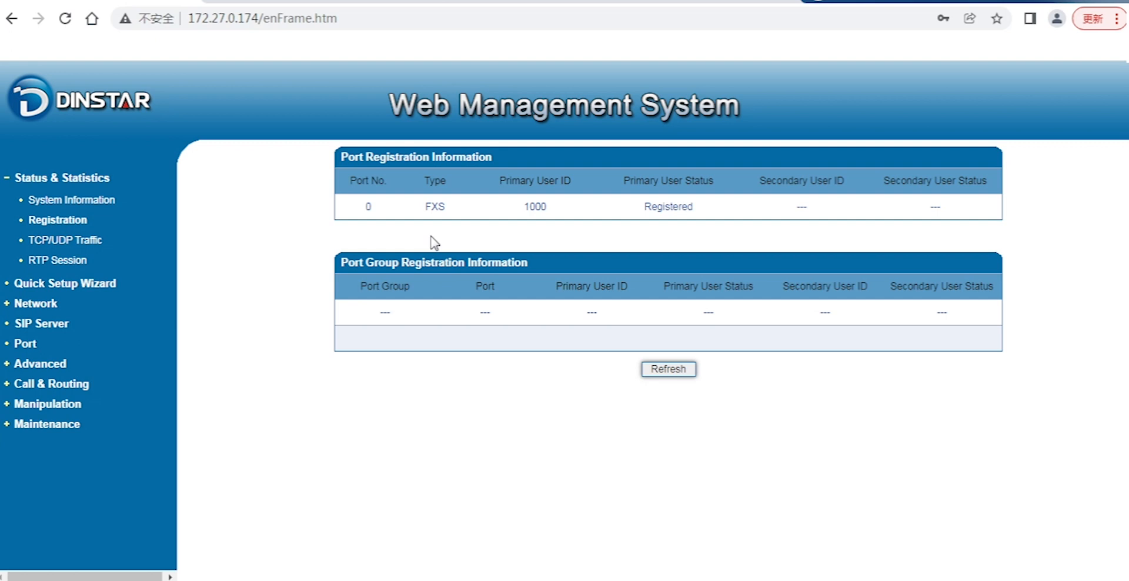
pyautogui.moveTo(449, 237)
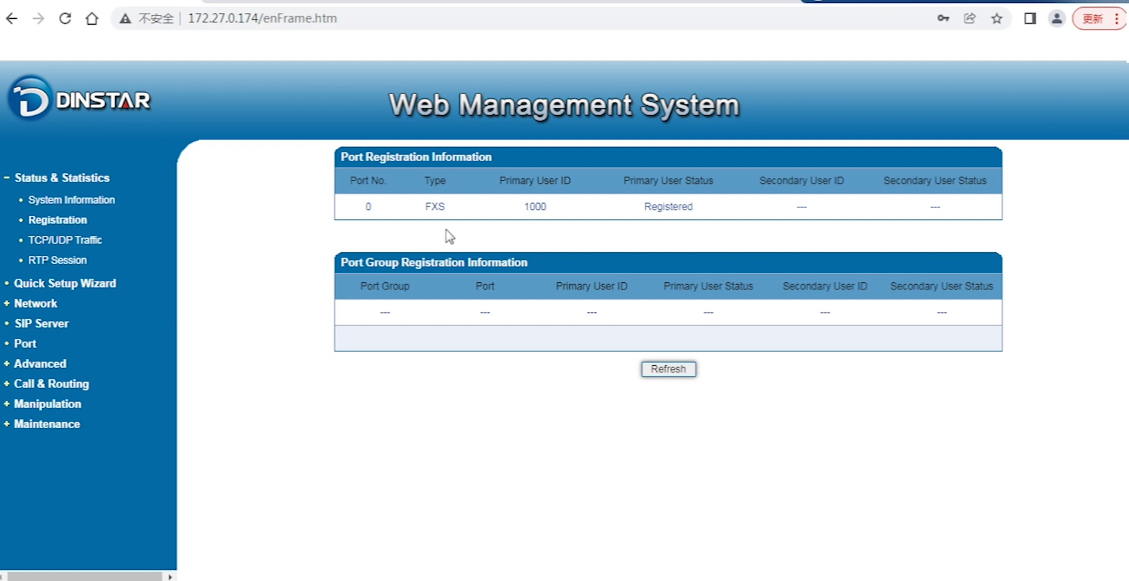
pyautogui.moveTo(435, 225)
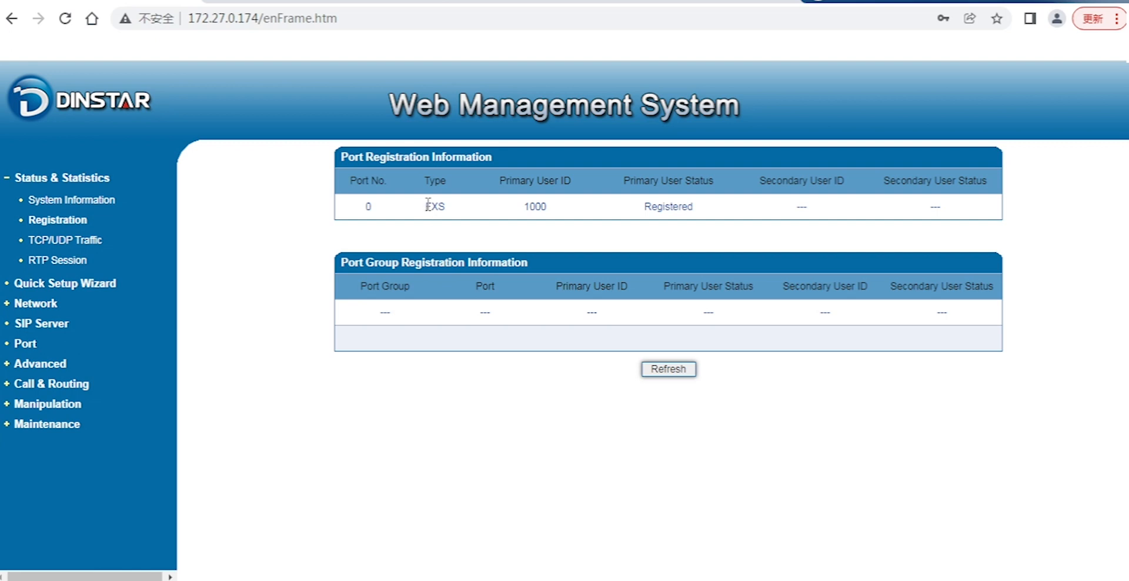
pyautogui.moveTo(432, 206)
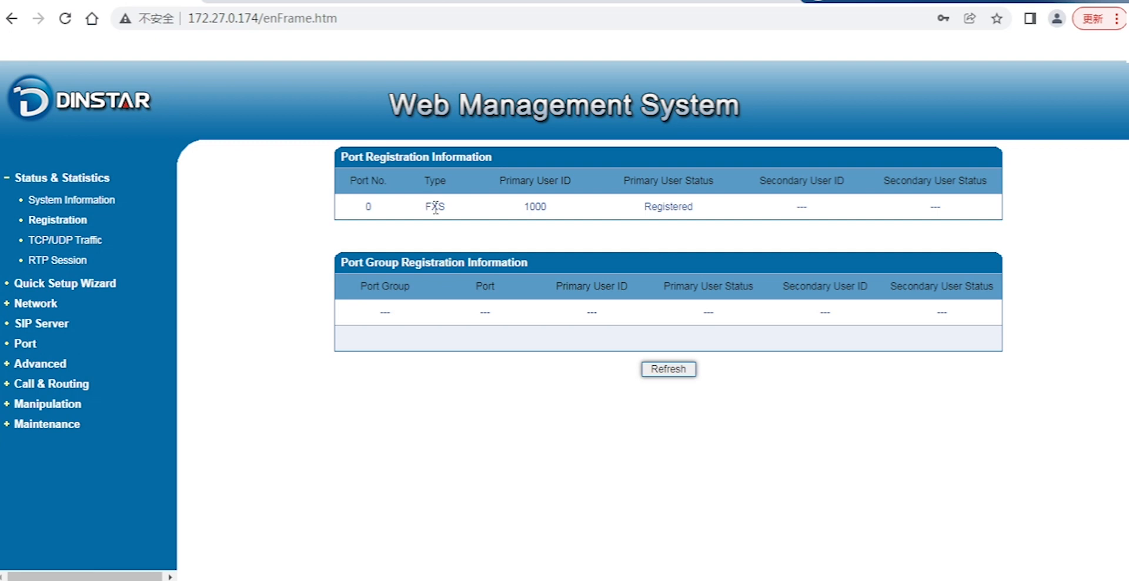
pyautogui.moveTo(509, 200)
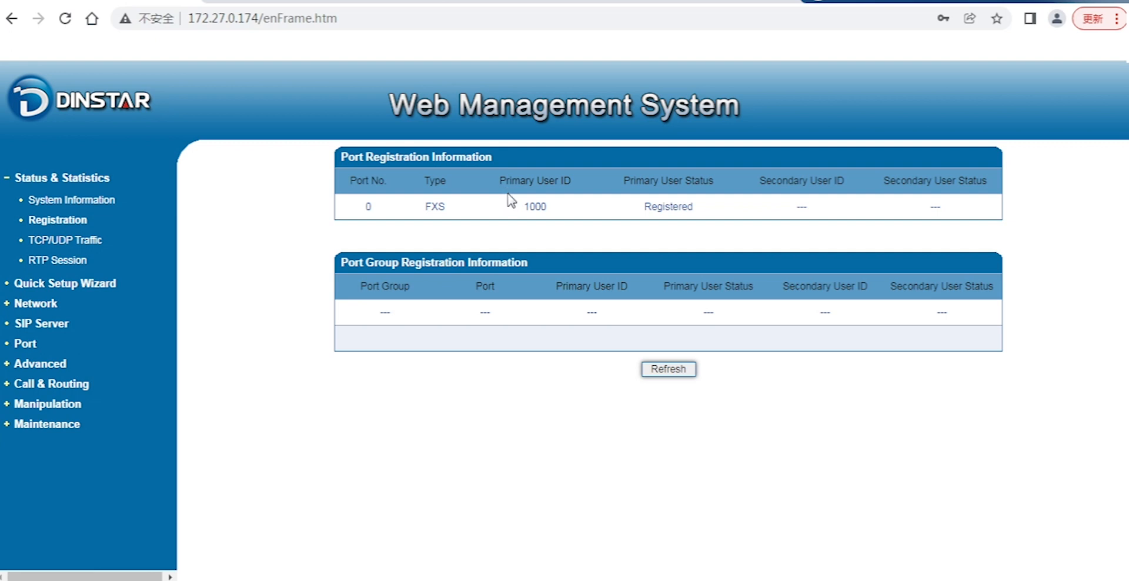
pyautogui.moveTo(576, 19)
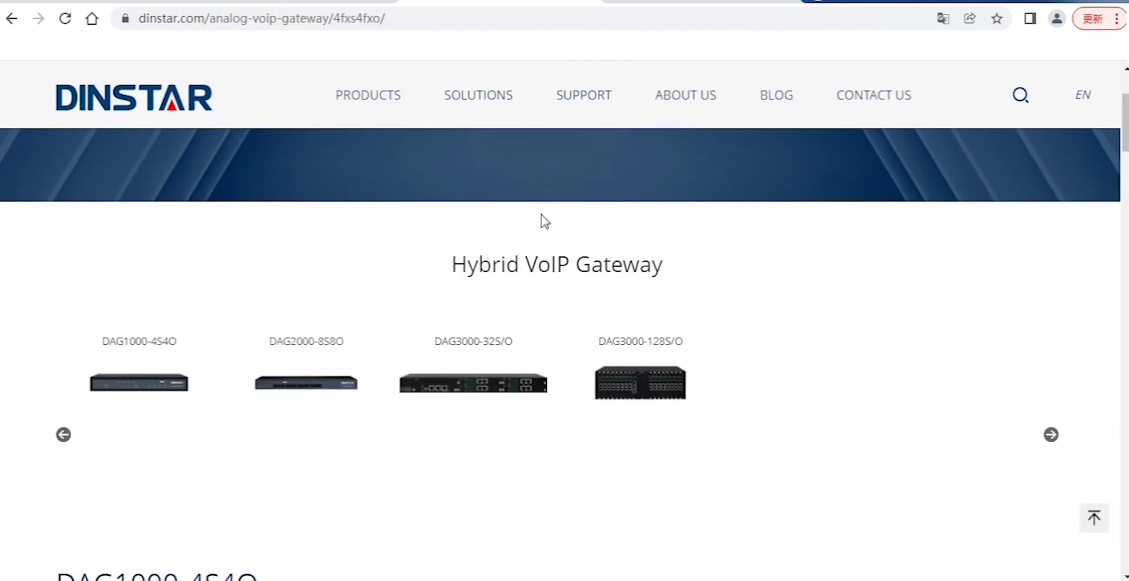
pyautogui.moveTo(873, 113)
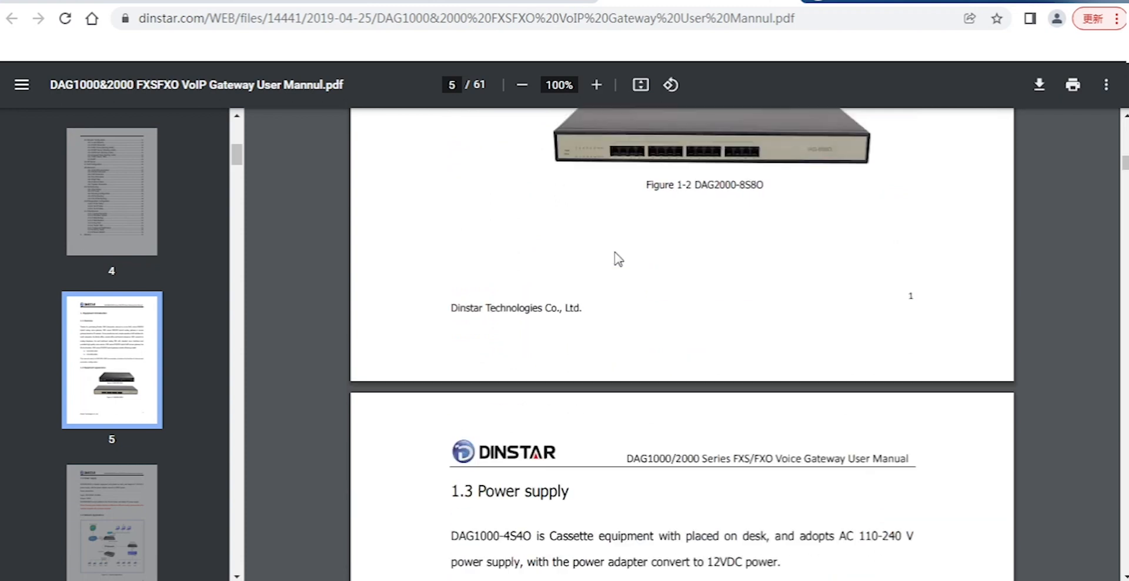
# - Scroll the DAG1000&2000 manual PDF to its Power Supply section
pyautogui.scroll(-3)
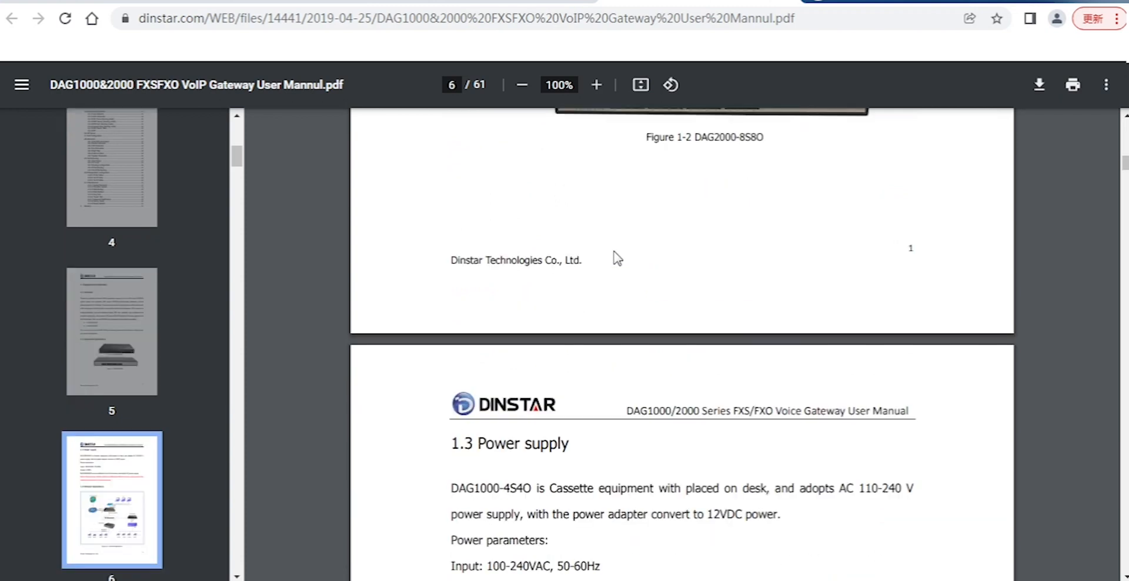